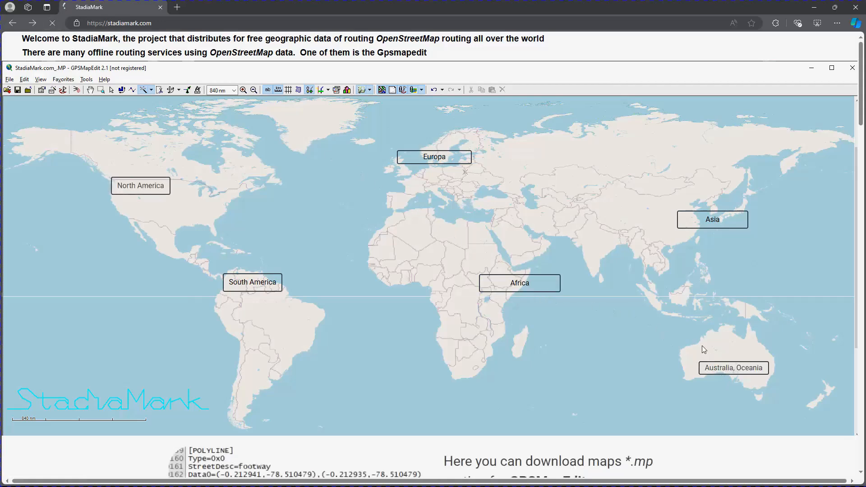
# - Go to StadiaMark's Oceania/Australia routing page and download the Australia map
pyautogui.click(734, 368)
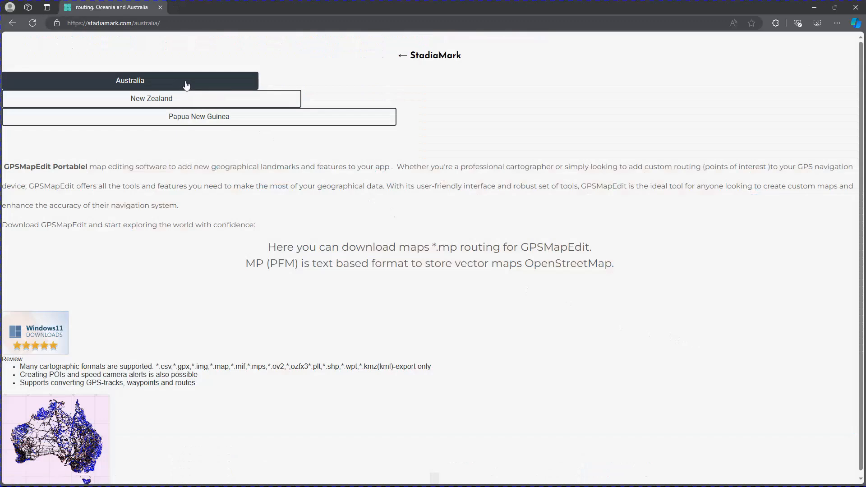
pyautogui.click(130, 81)
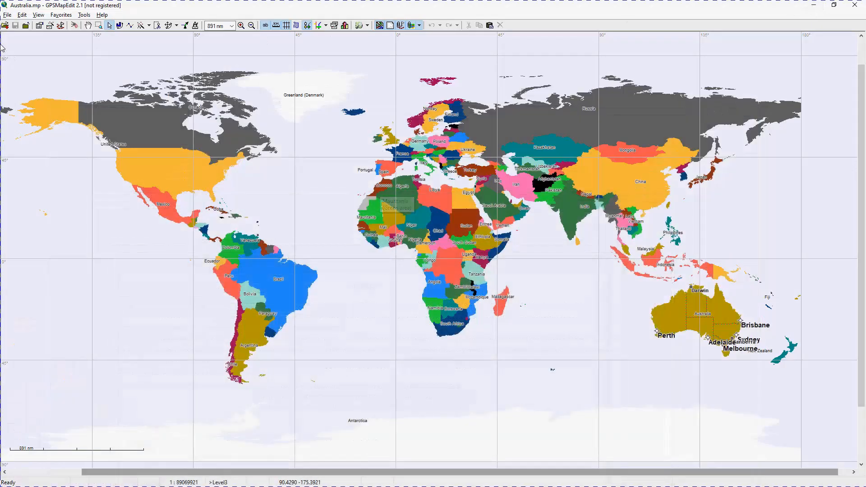
pyautogui.moveTo(100, 26)
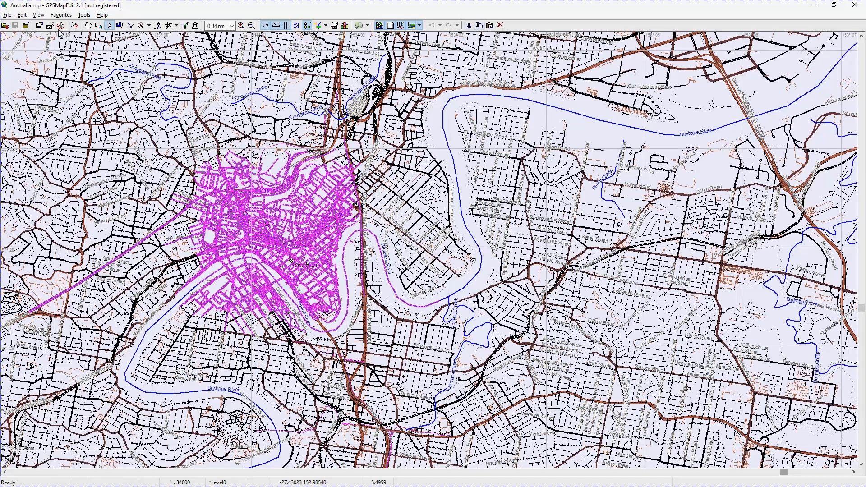
# - Start a new map with the default working area and paste the copied central Brisbane roads
pyautogui.click(7, 15)
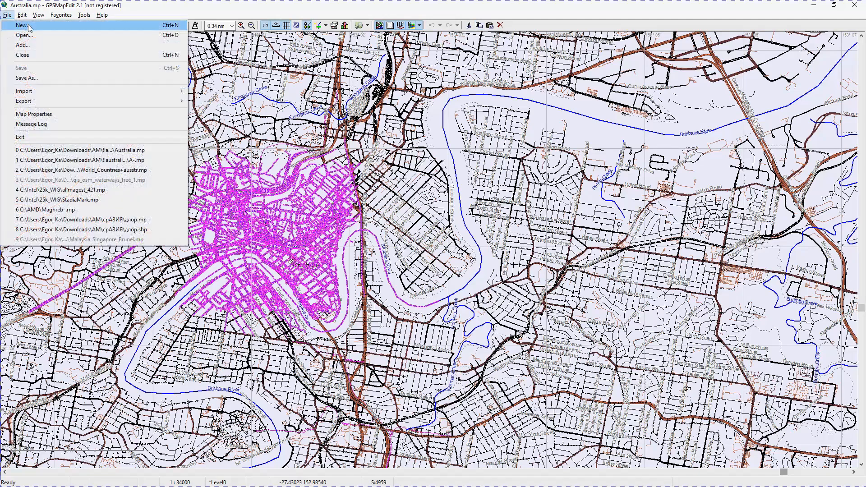
pyautogui.click(21, 25)
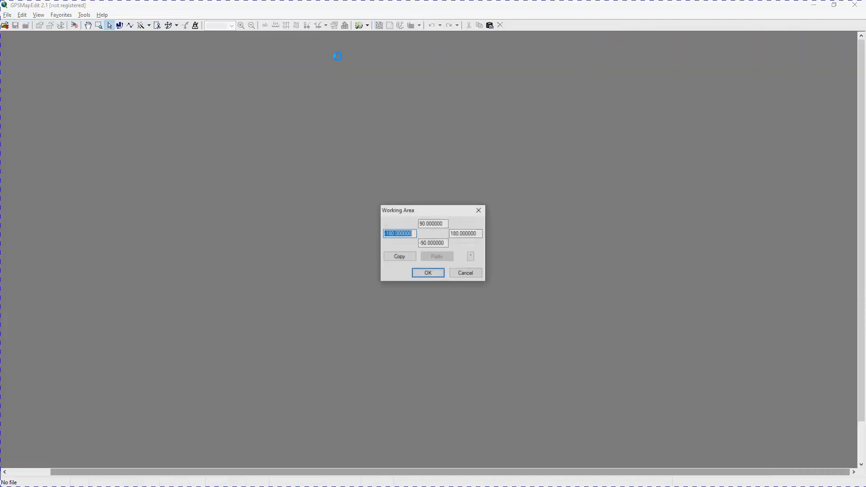
pyautogui.click(427, 272)
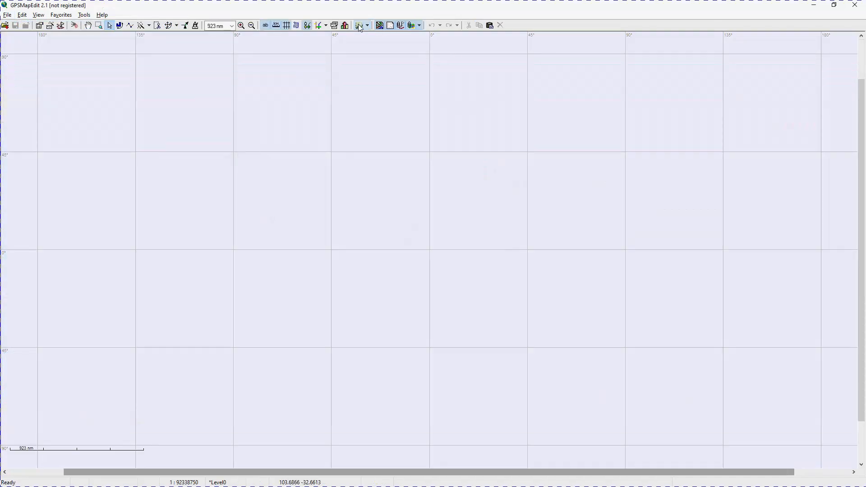
pyautogui.click(358, 25)
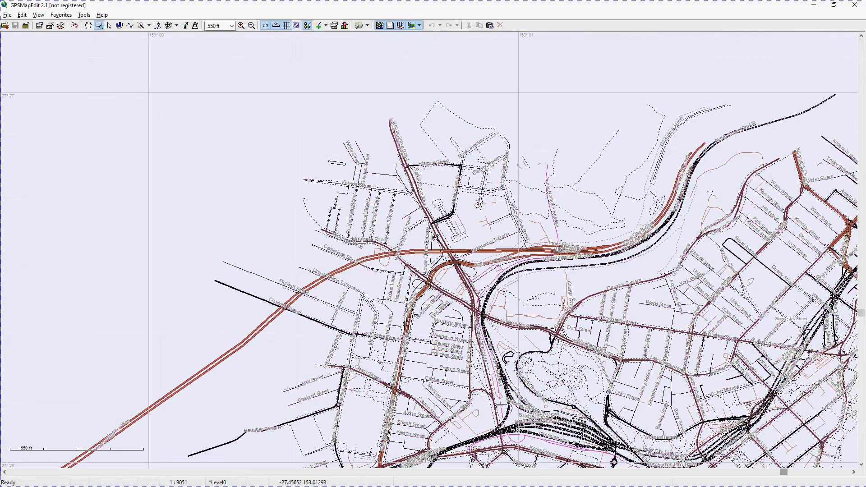
pyautogui.click(8, 15)
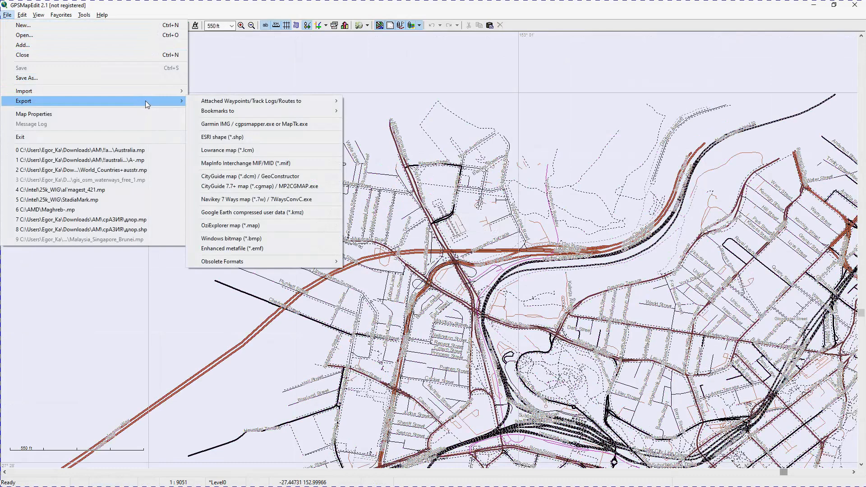
# - Export the map as a Google Earth compressed KMZ file named 'Australia'
pyautogui.click(252, 212)
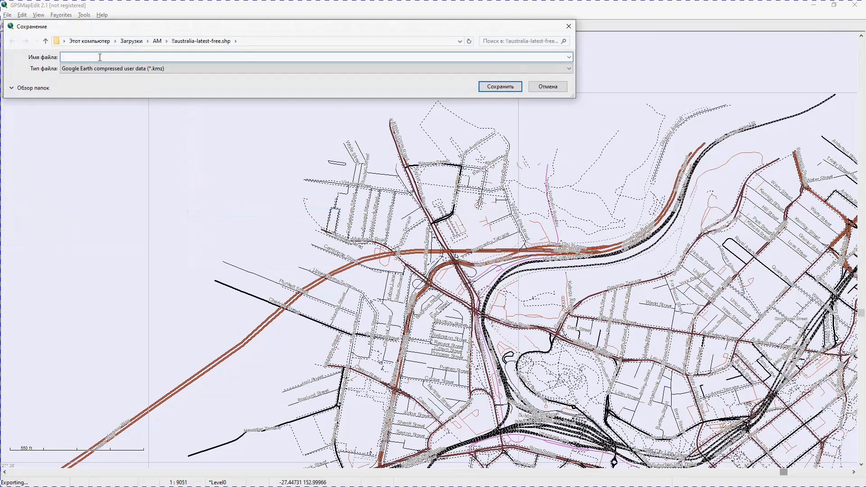
pyautogui.write('Australia')
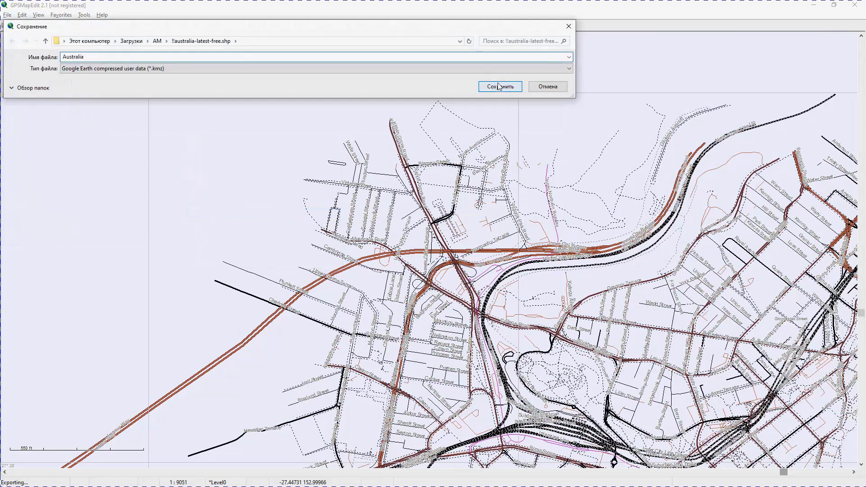
pyautogui.click(499, 86)
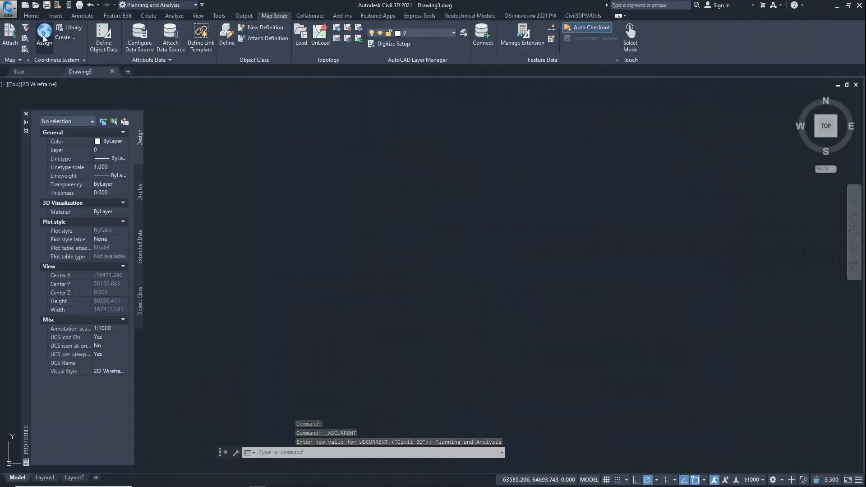
# - In coordinate system Assign, switch the code type to EPSG and search for 4326
pyautogui.click(43, 34)
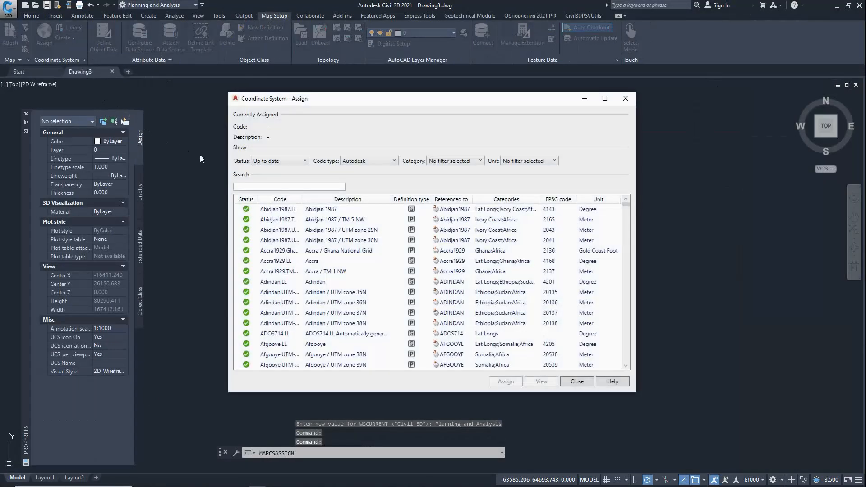
pyautogui.click(393, 161)
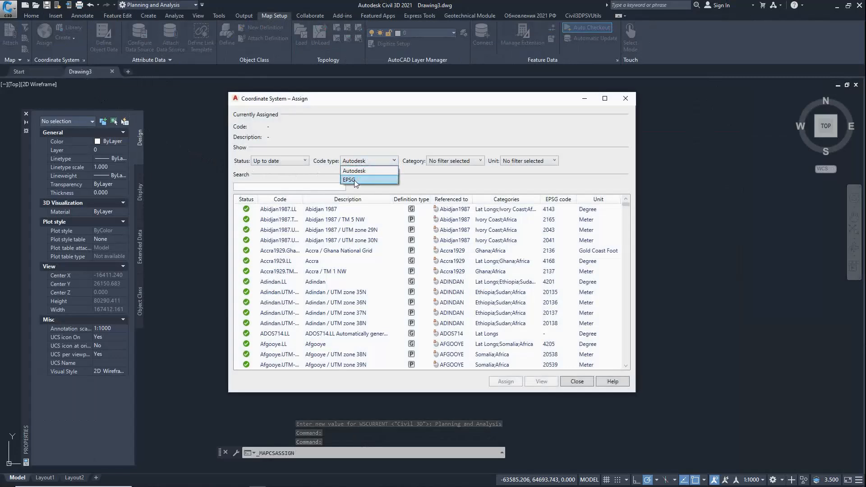
pyautogui.click(349, 179)
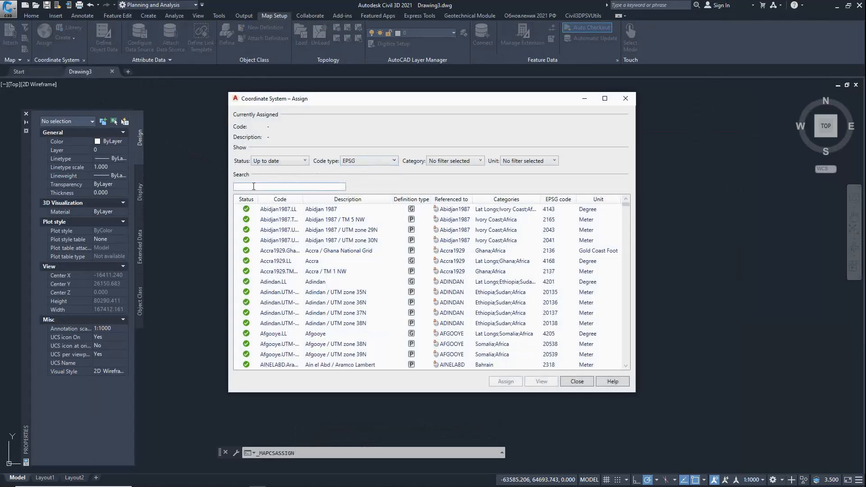
pyautogui.write('4326')
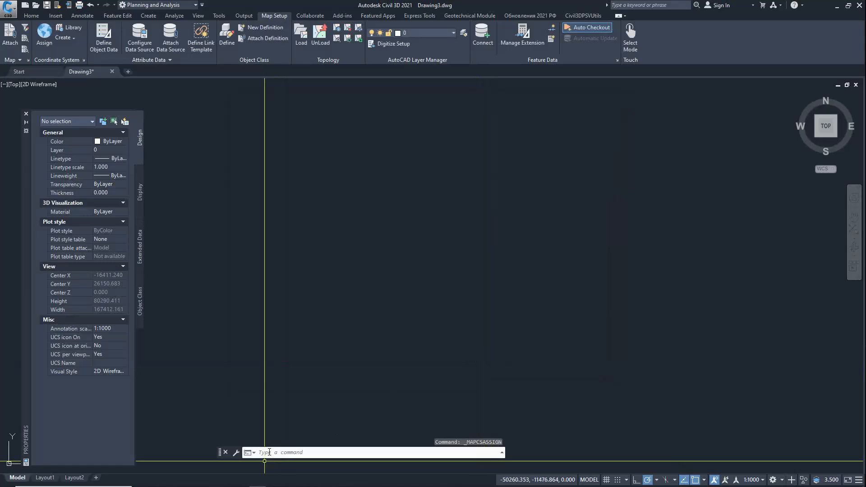
# - Run MAPIMPORT, select Australia.kmz and bring up its import settings
pyautogui.write('MAPIMPORT')
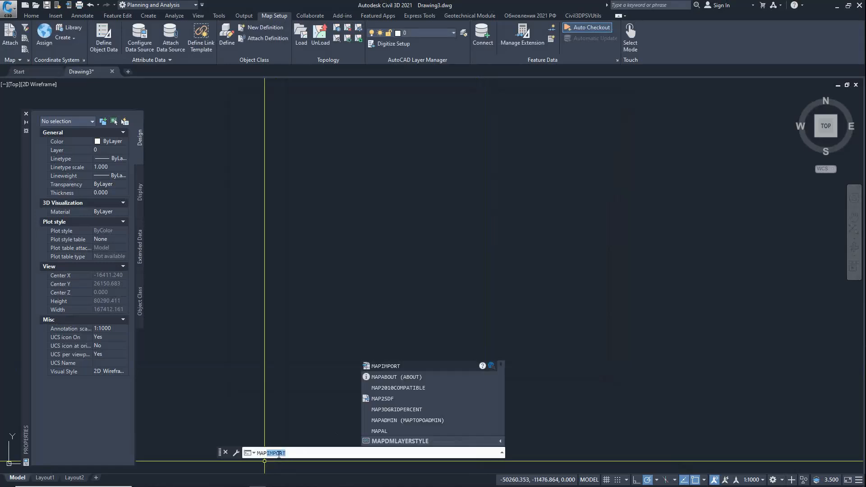
pyautogui.press('Enter')
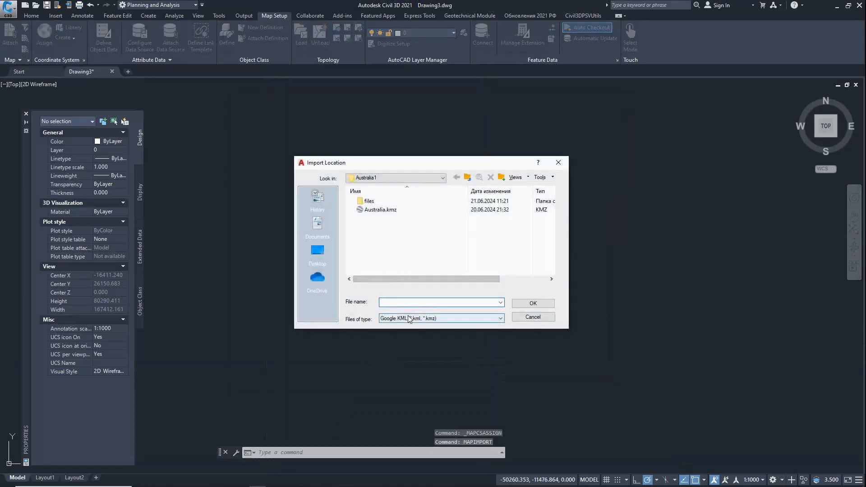
pyautogui.click(380, 209)
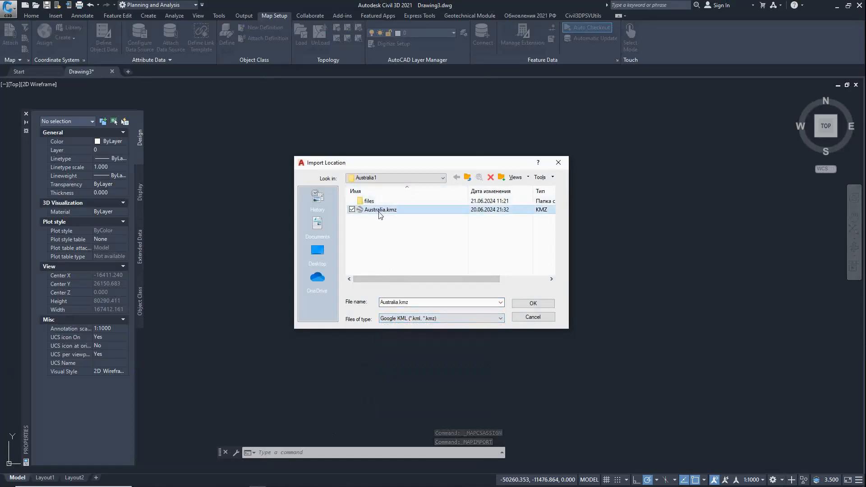
pyautogui.click(531, 303)
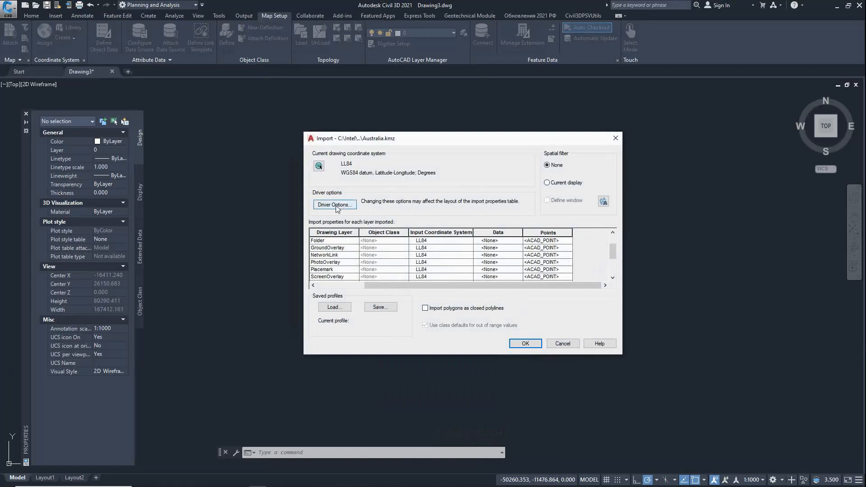
# - In the KML driver options, add kml_name to the additional attributes to expose
pyautogui.click(334, 205)
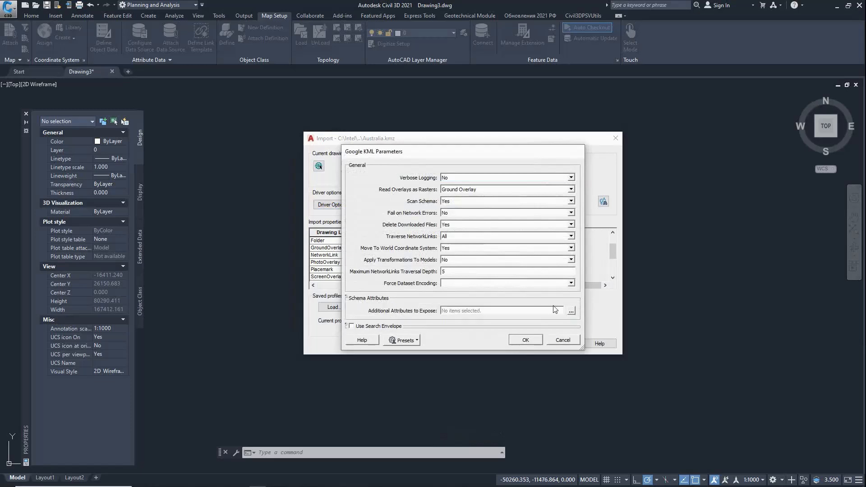
pyautogui.click(571, 310)
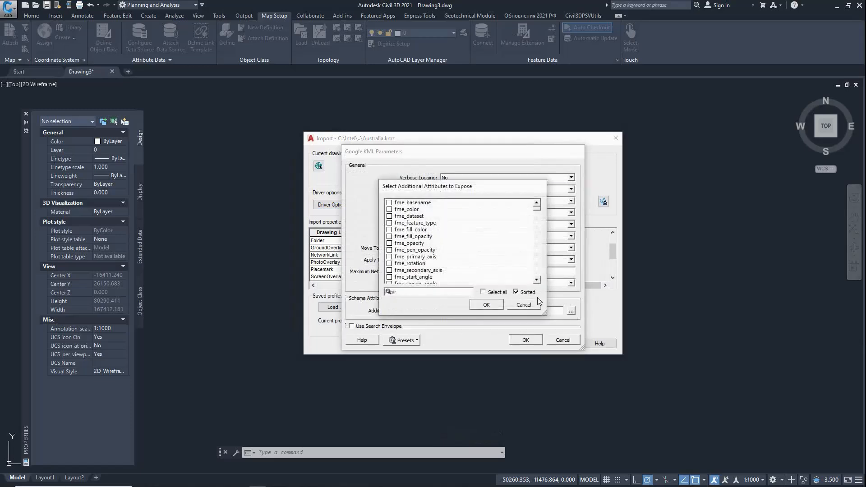
pyautogui.scroll(-3)
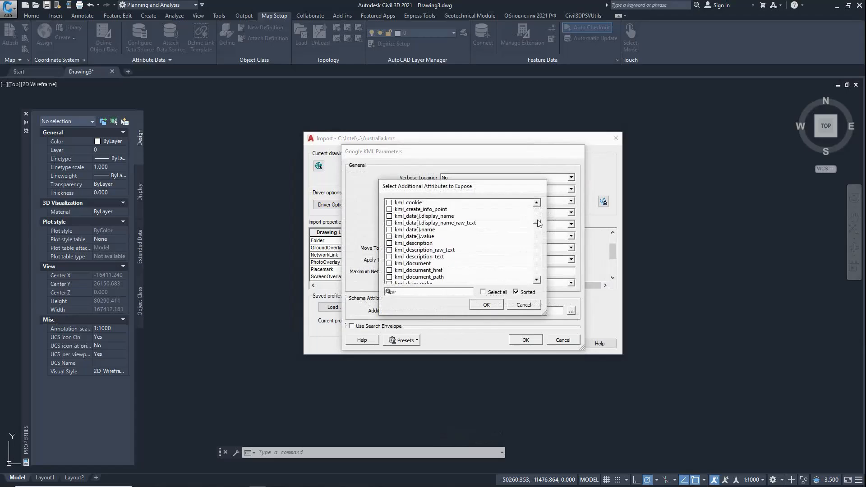
pyautogui.scroll(-3)
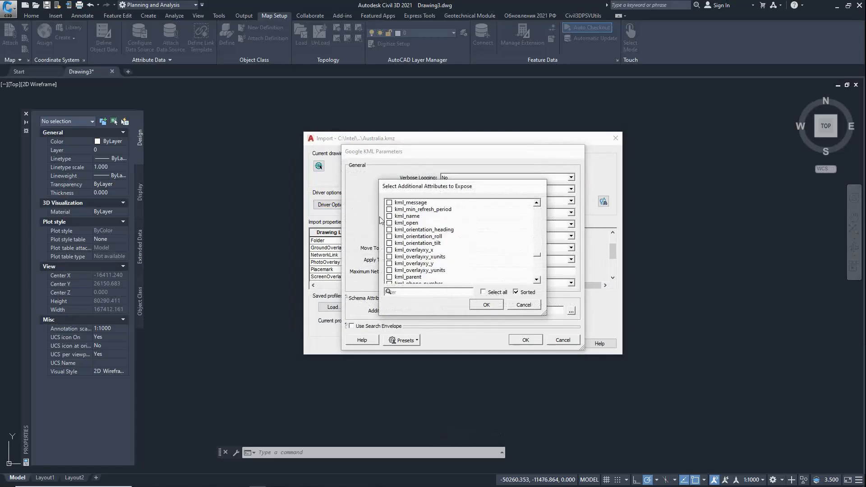
pyautogui.click(407, 216)
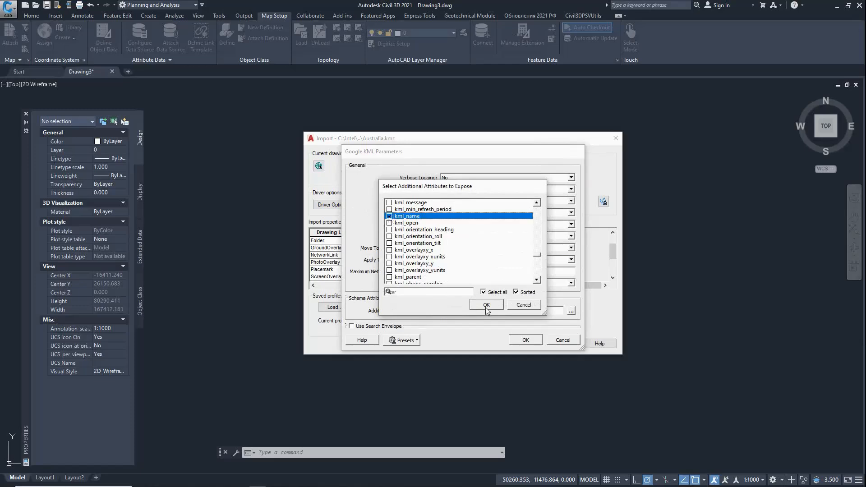
pyautogui.click(486, 305)
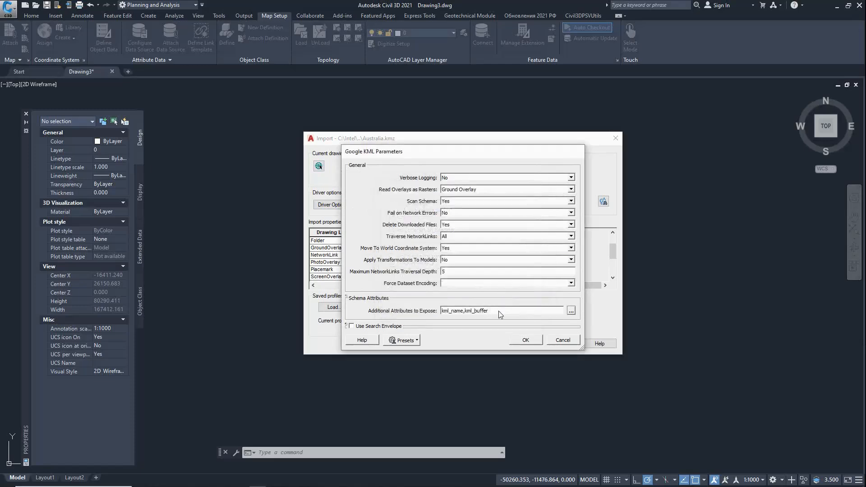
pyautogui.click(525, 340)
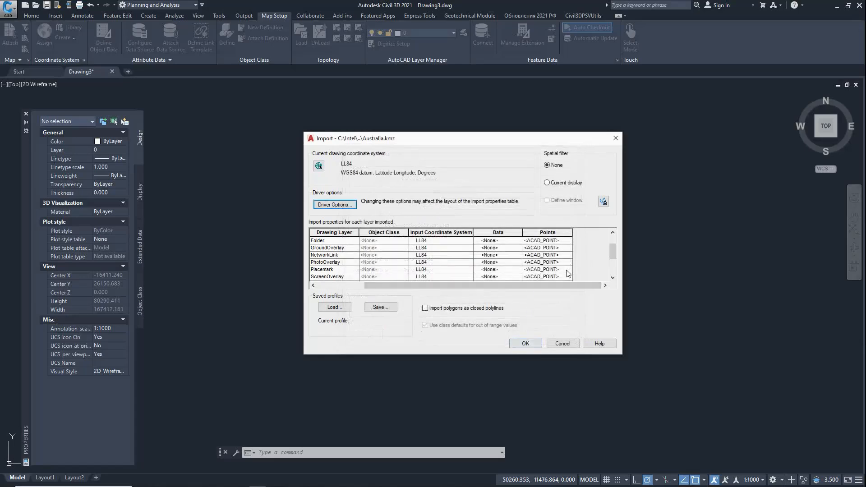
# - Import placemarks as text from kml_name and polygons as closed polylines
pyautogui.click(546, 276)
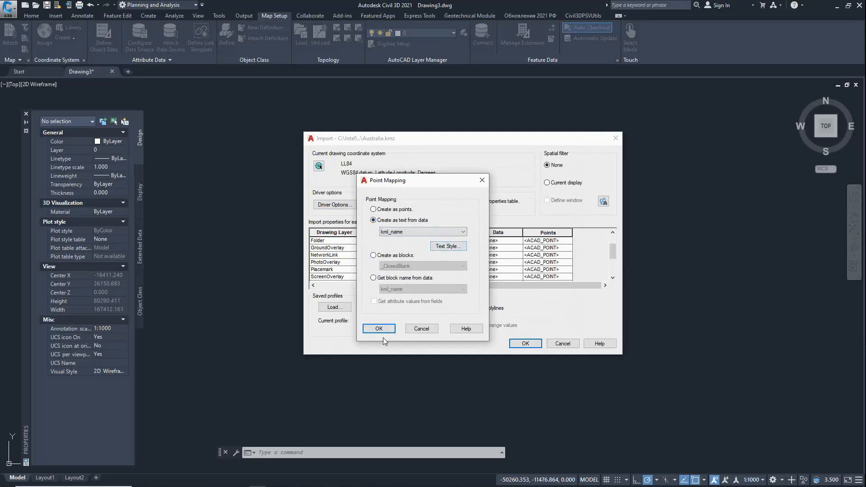
pyautogui.click(379, 328)
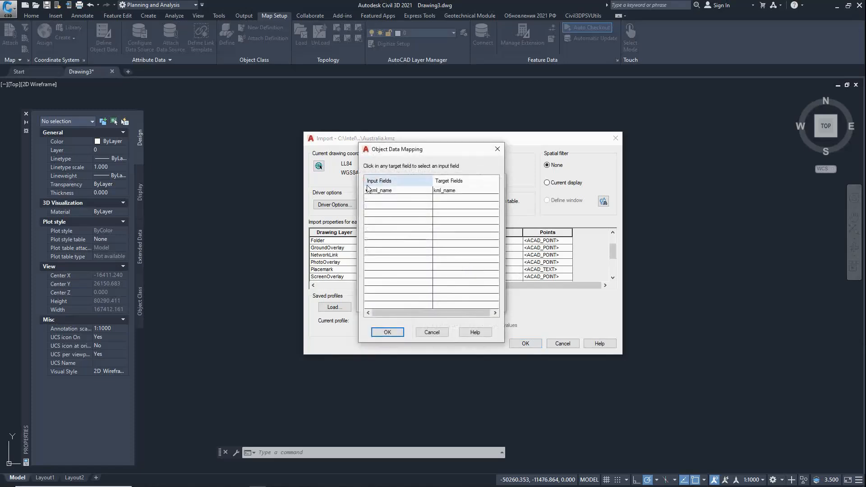
pyautogui.click(387, 332)
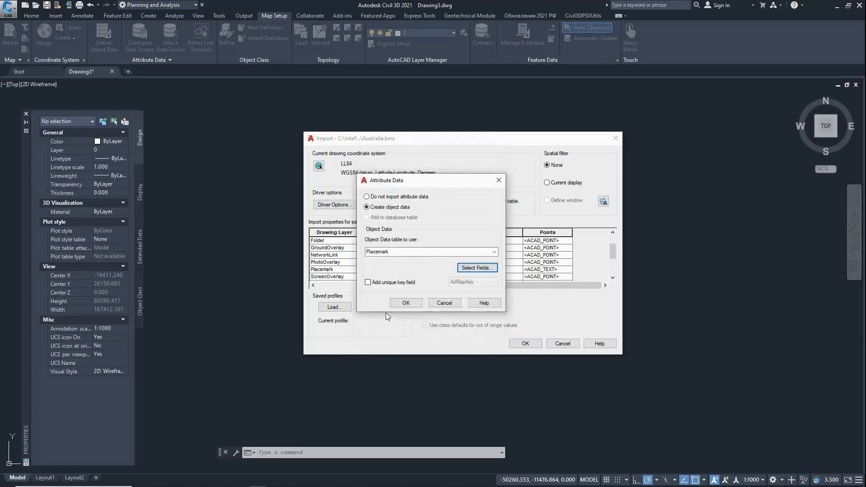
pyautogui.click(406, 302)
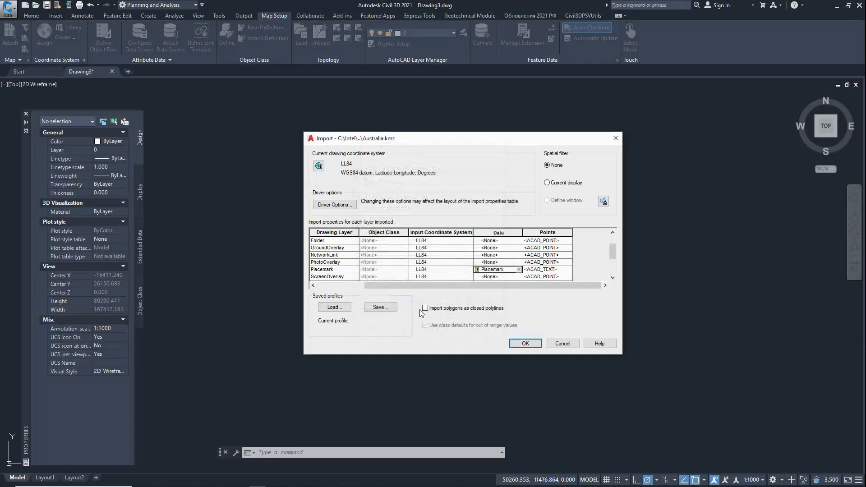
pyautogui.click(524, 342)
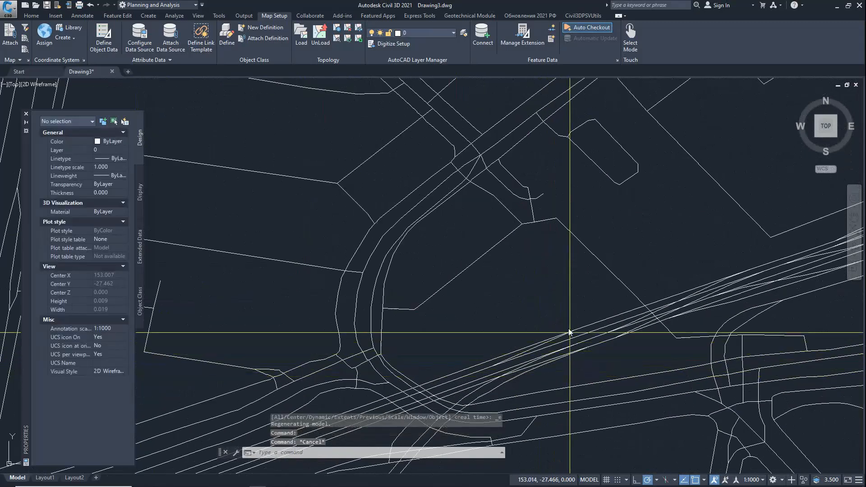
# - Zoom to extents to show the Brisbane placemark, then start Save Drawing As
pyautogui.click(577, 332)
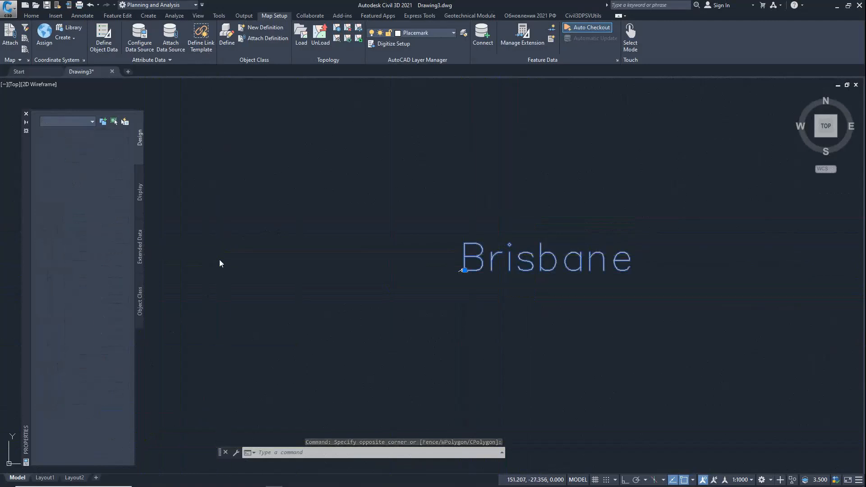
pyautogui.click(551, 332)
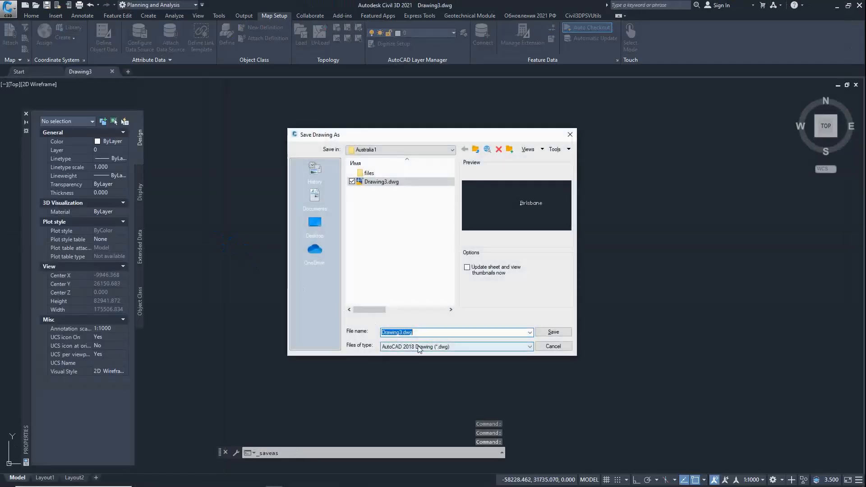
# - Save the drawing as Brisbane.dwg, then reopen the coordinate system assignment window
pyautogui.click(552, 332)
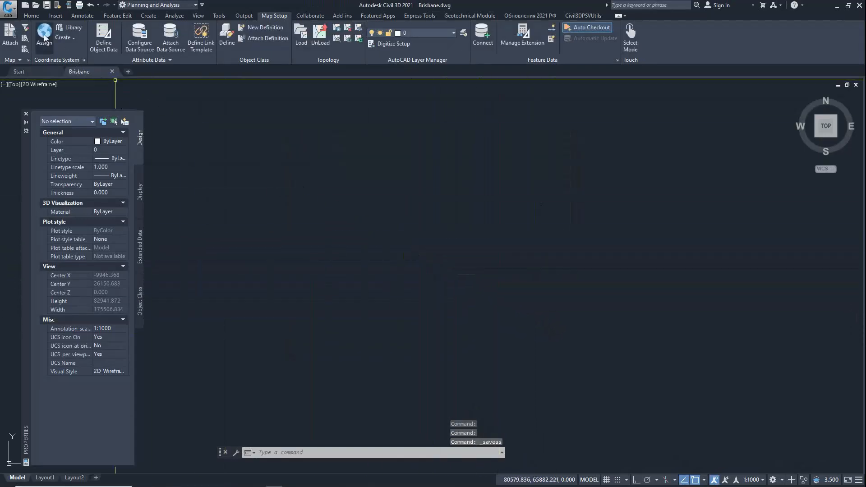
pyautogui.moveTo(445, 173)
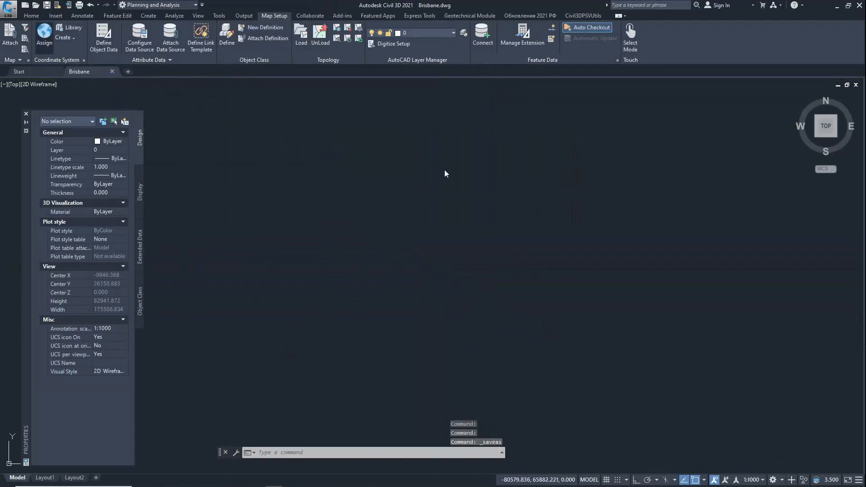
pyautogui.click(44, 36)
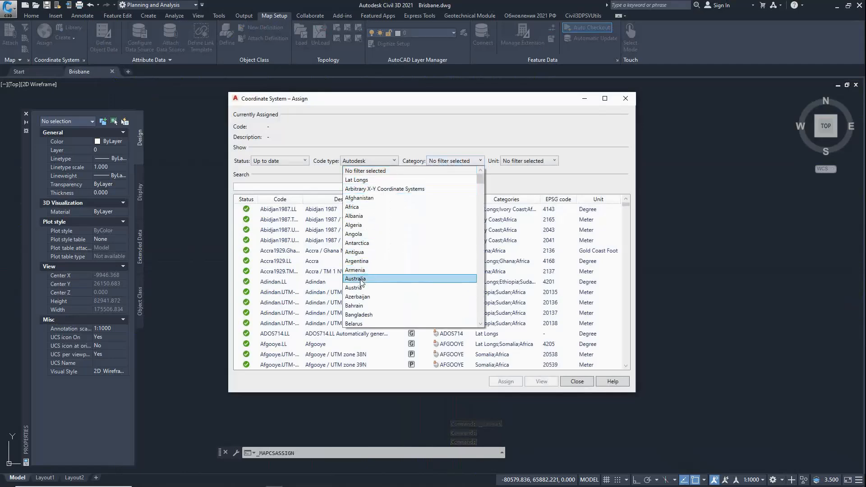
# - Filter to the Australia category and assign GDA94.Brisbane (EPSG 3113) to the drawing
pyautogui.click(355, 278)
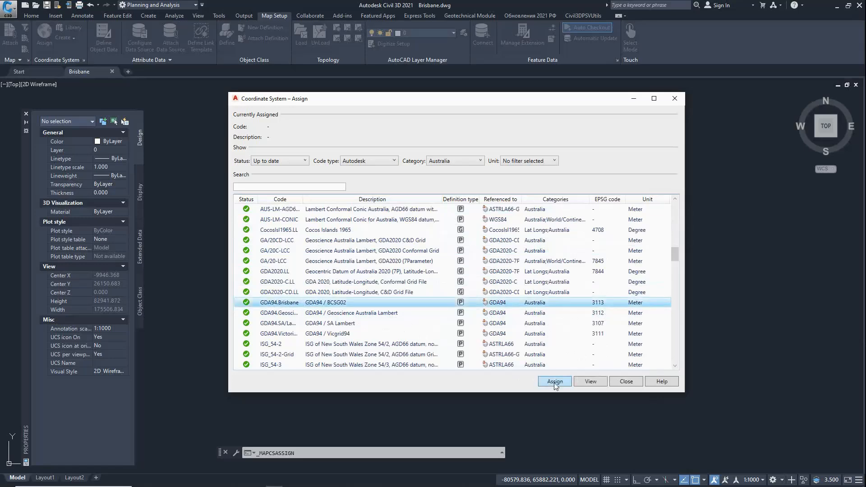
pyautogui.click(554, 382)
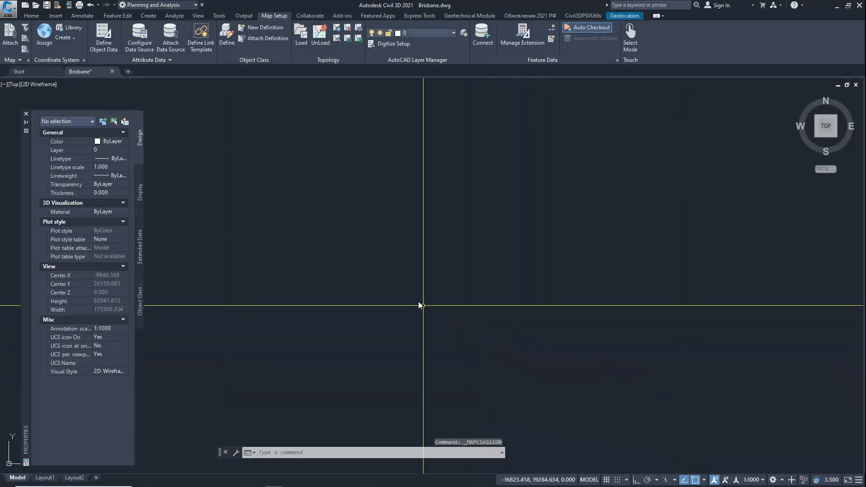
pyautogui.click(158, 5)
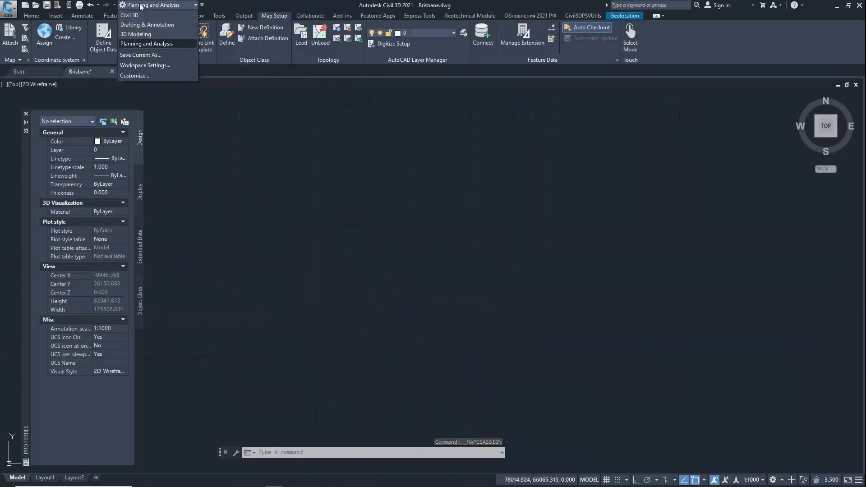
# - Switch to the Civil 3D workspace and begin defining the Current Query in Map Explorer
pyautogui.click(130, 15)
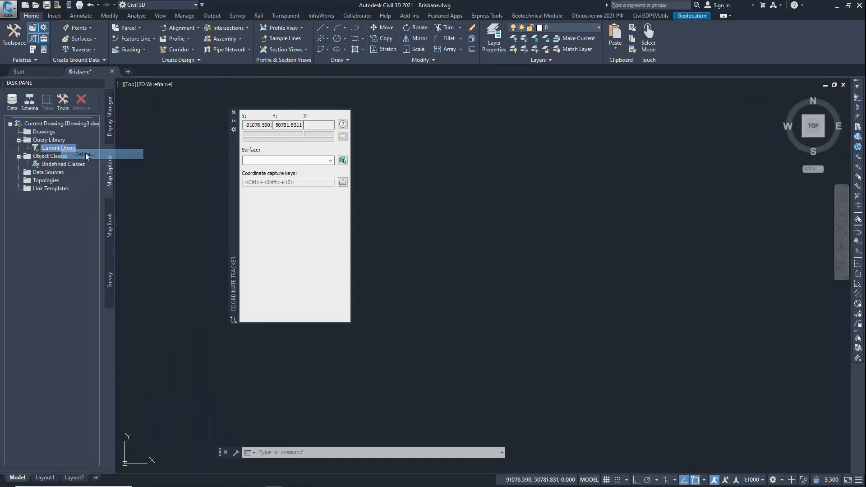
pyautogui.click(86, 154)
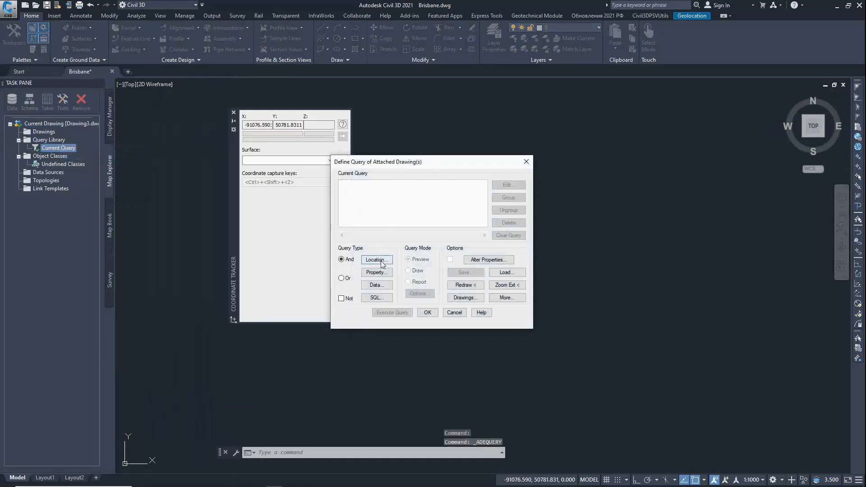
# - Give the query an All location condition and set Query Mode to Draw
pyautogui.click(375, 260)
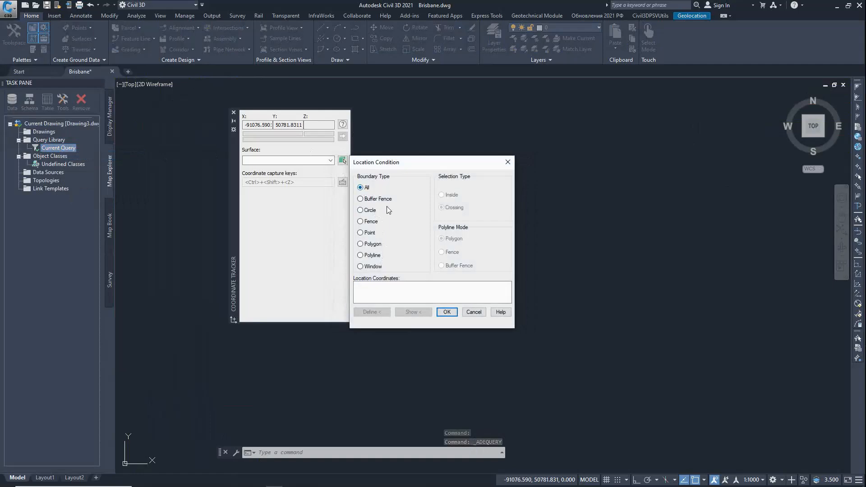
pyautogui.click(446, 312)
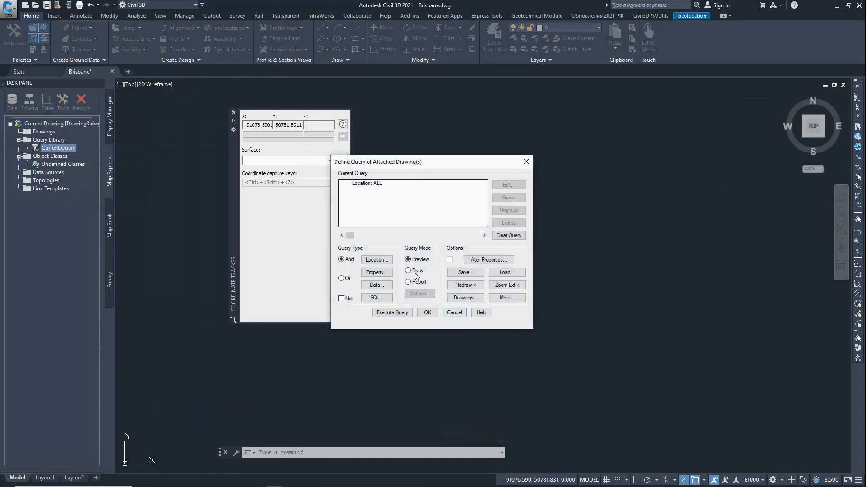
pyautogui.click(408, 271)
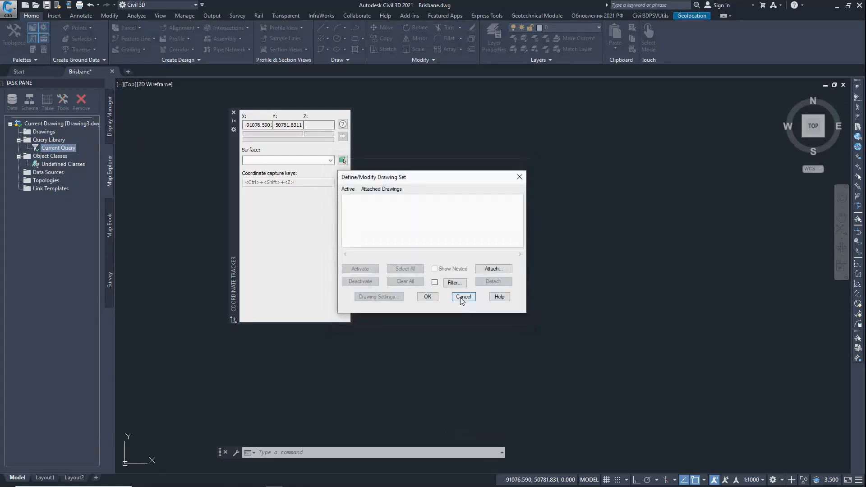
# - Attach Drawing3.dwg from the Australia1 folder and execute the query
pyautogui.click(492, 269)
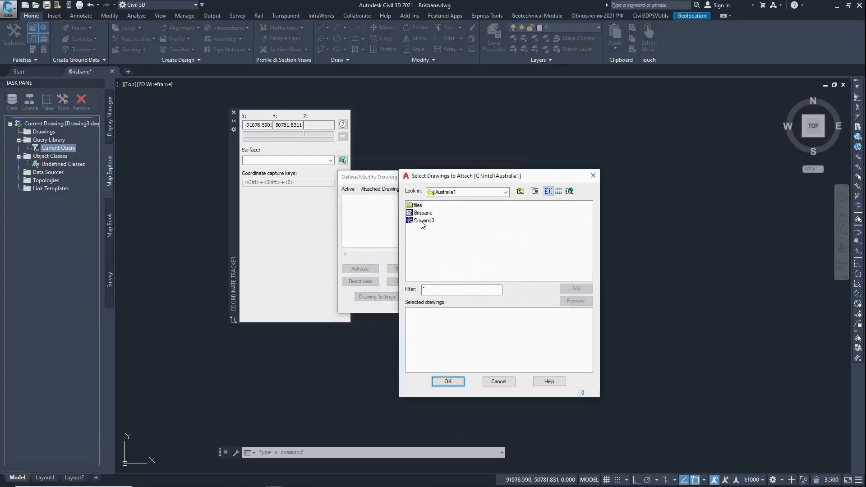
pyautogui.click(423, 220)
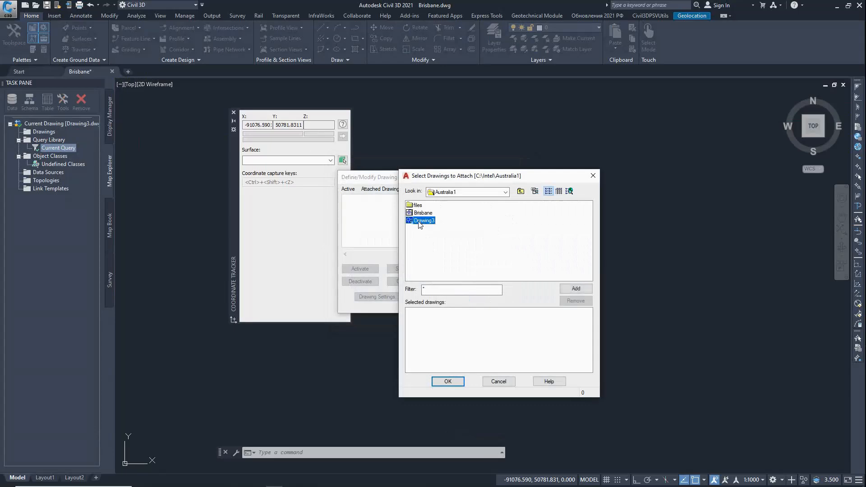
pyautogui.click(575, 288)
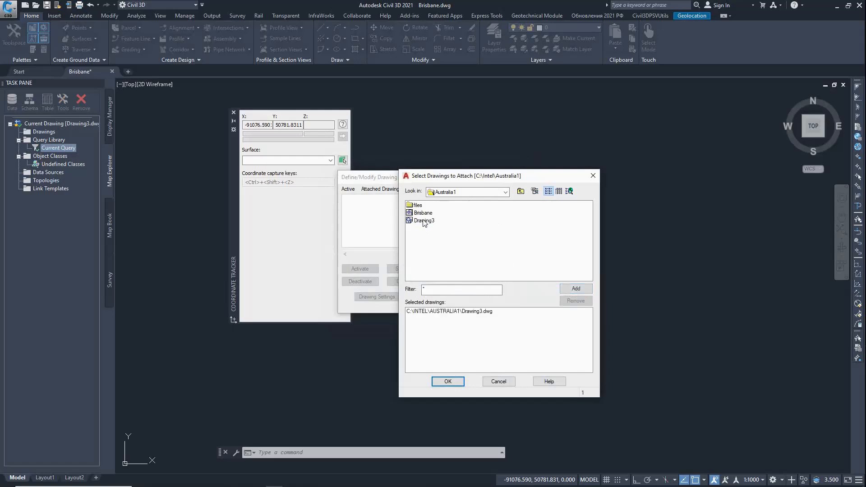
pyautogui.click(449, 311)
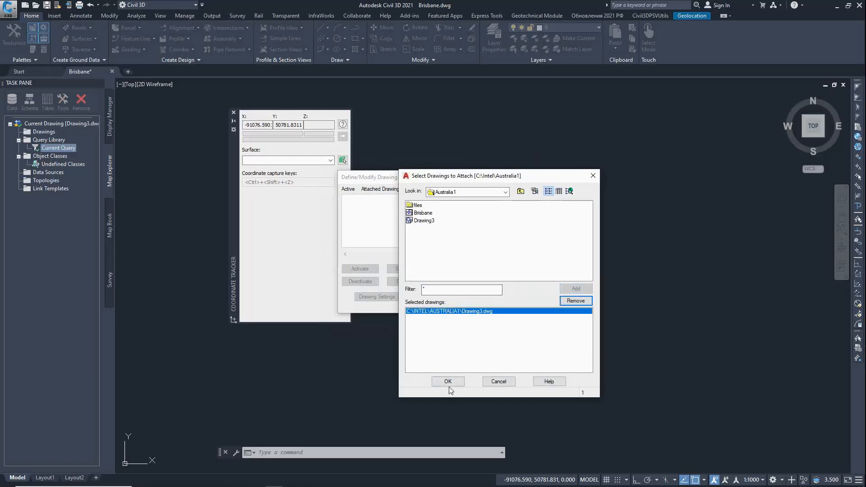
pyautogui.click(447, 381)
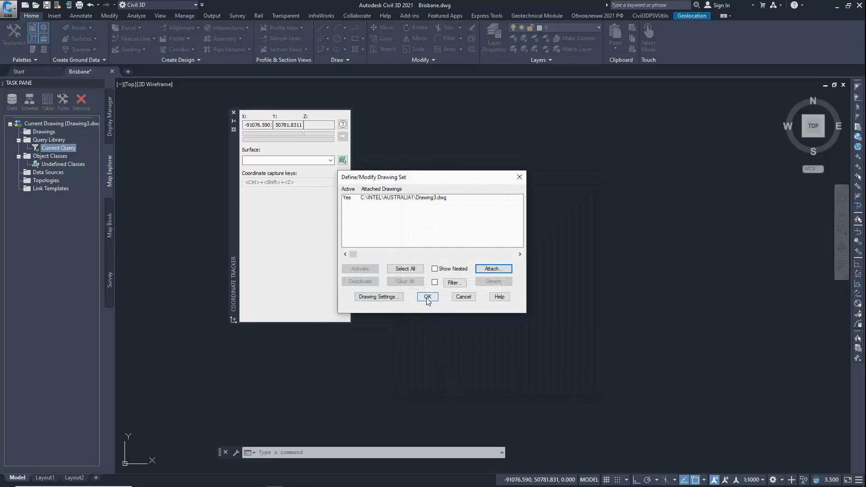
pyautogui.click(427, 297)
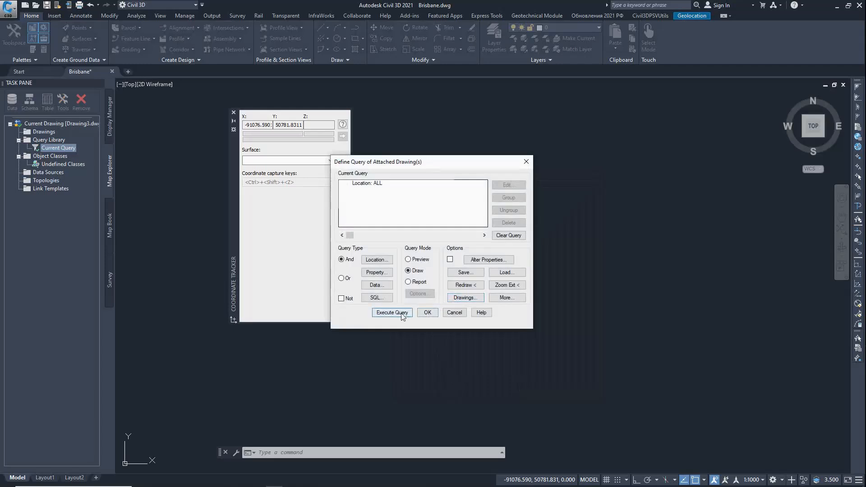
pyautogui.click(392, 312)
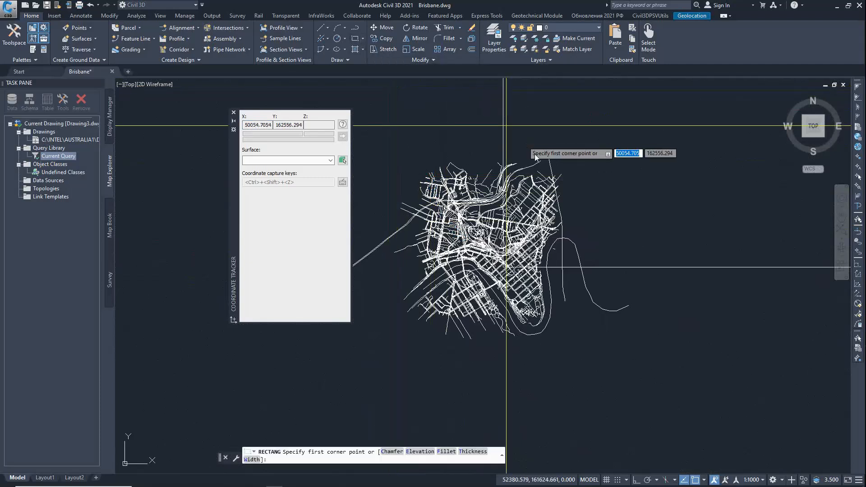
# - Draw the Brisbane roads, import with all KML attributes selected, and select the Legacy Way line
pyautogui.click(446, 336)
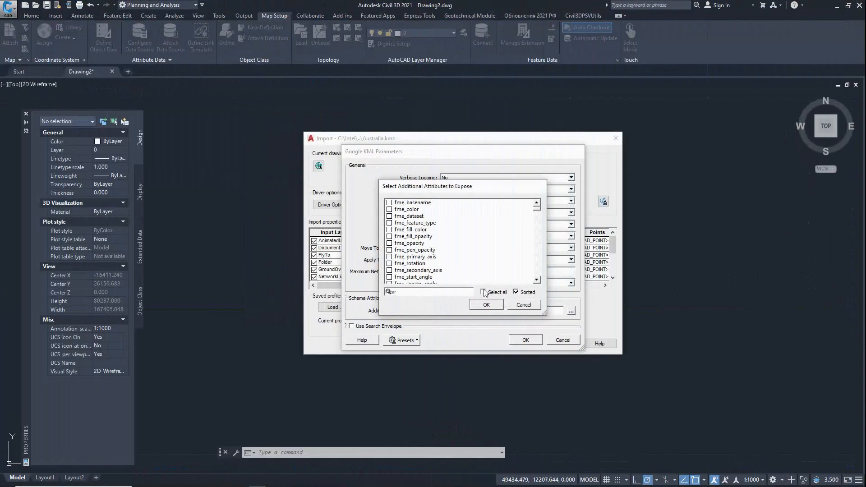
pyautogui.click(495, 292)
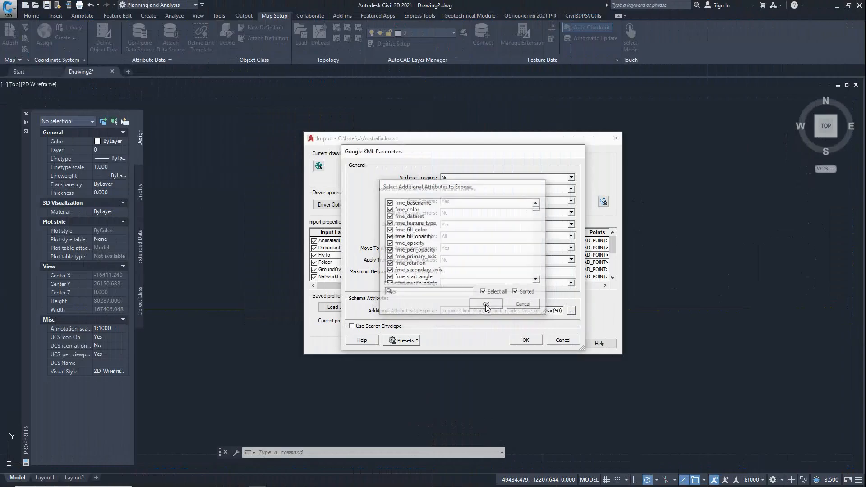
pyautogui.click(485, 304)
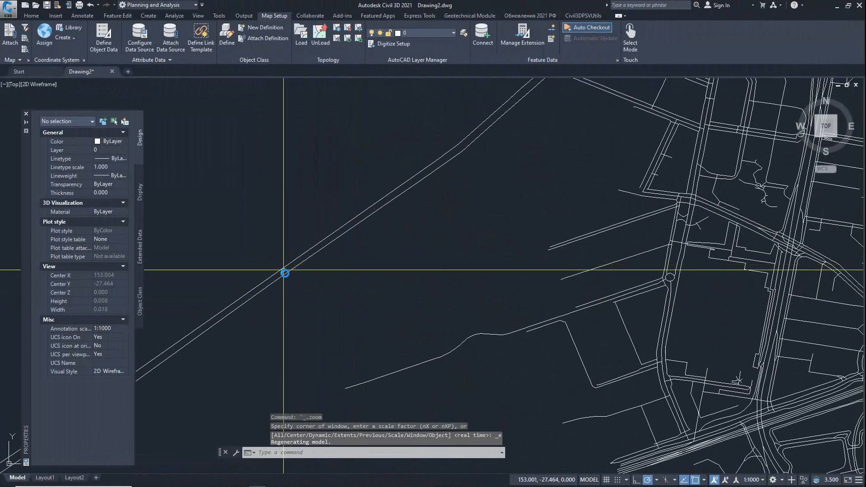
pyautogui.click(386, 205)
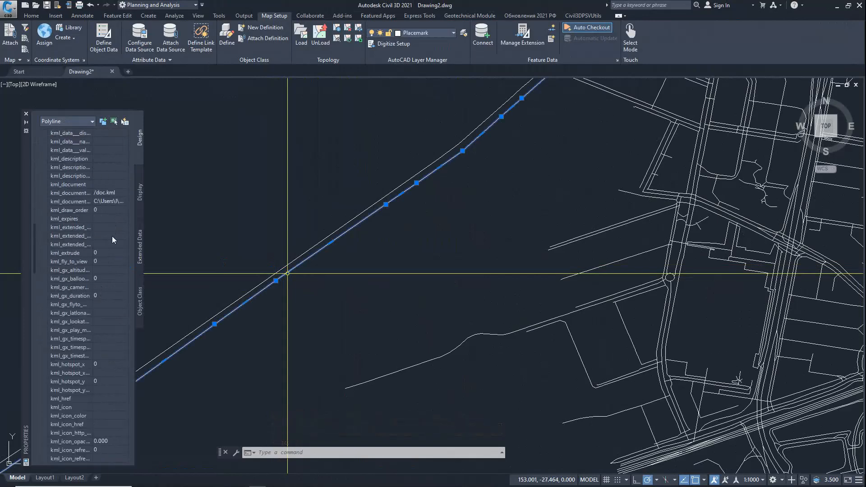
# - Scroll the Properties palette to see kml_name Legacy Way and kml_id kml_82
pyautogui.scroll(-3)
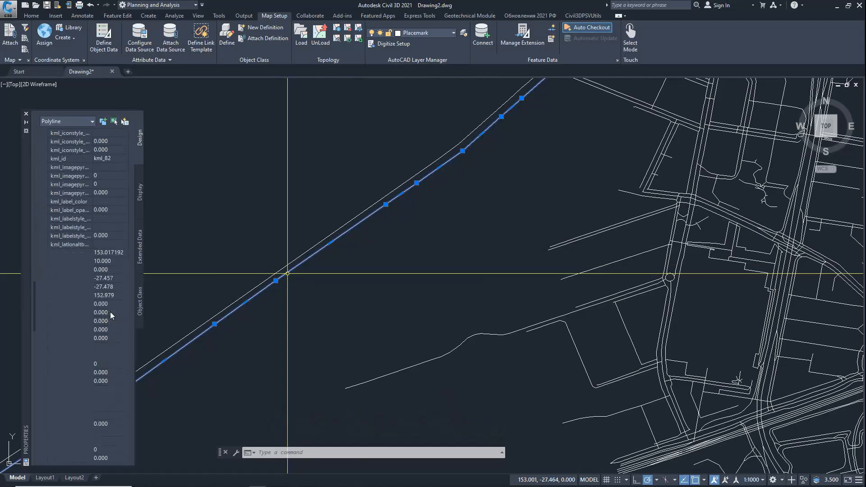
pyautogui.scroll(-3)
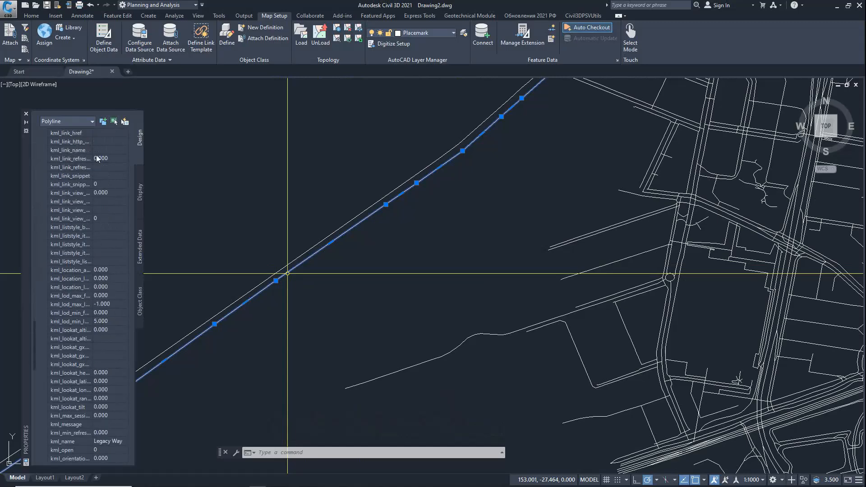
pyautogui.moveTo(96, 135)
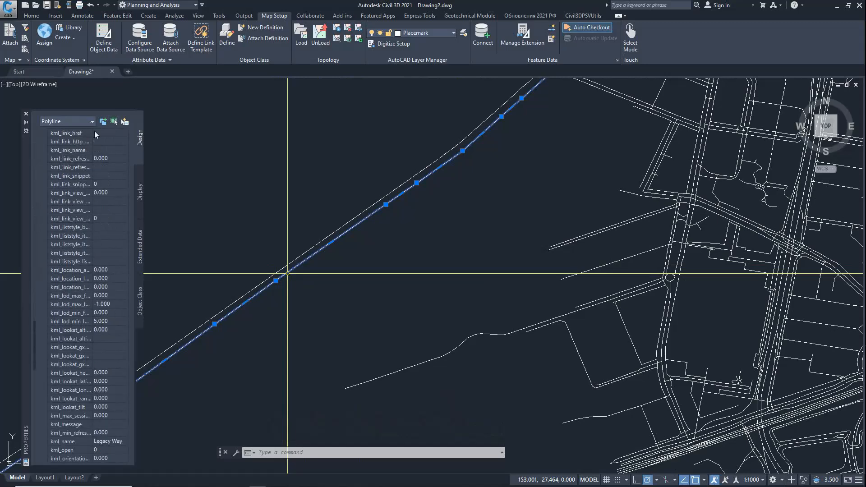